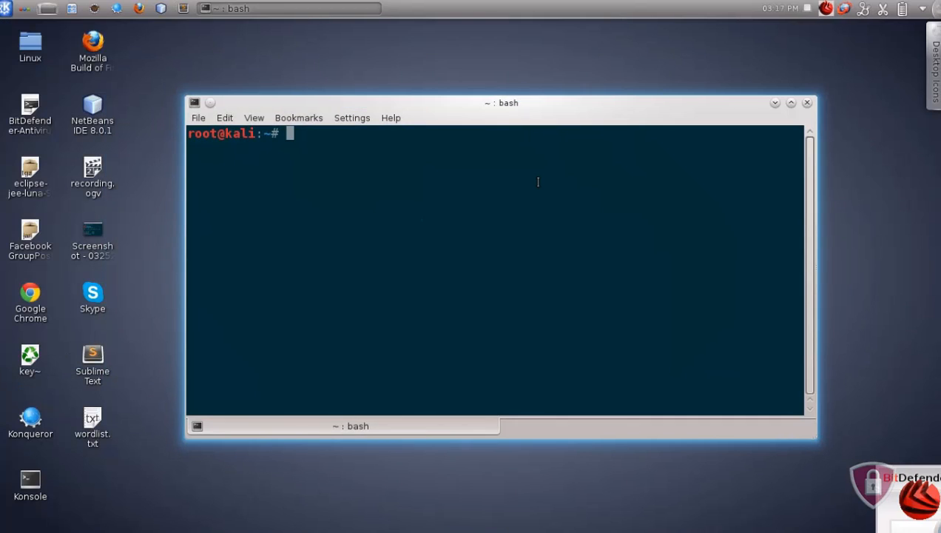
# Begin the macchanger -r command for a random MAC change.
pyautogui.write('macchange')
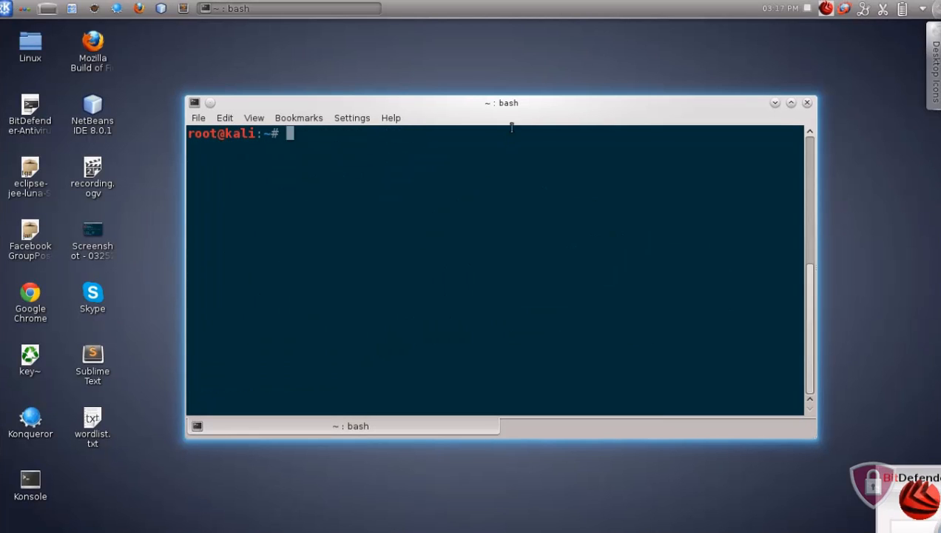
pyautogui.write('macchanger -')
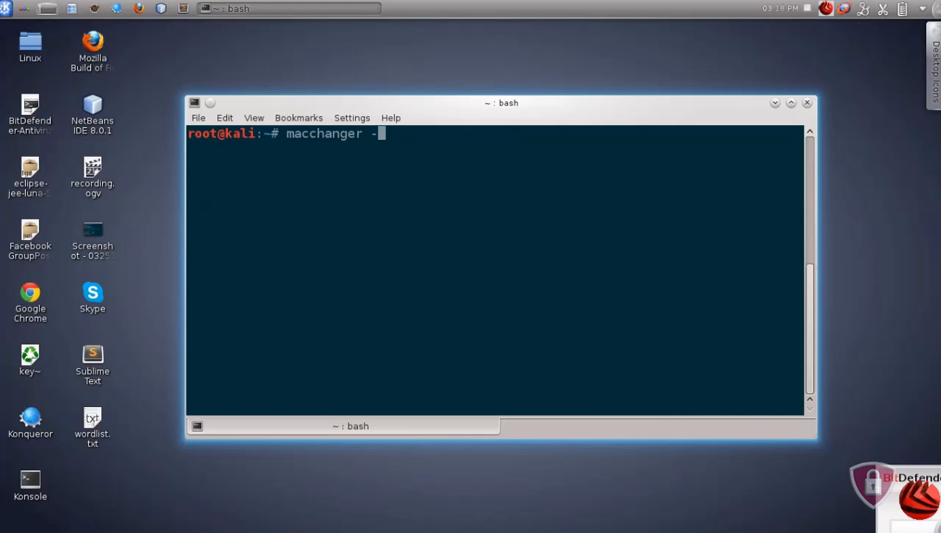
pyautogui.write('r')
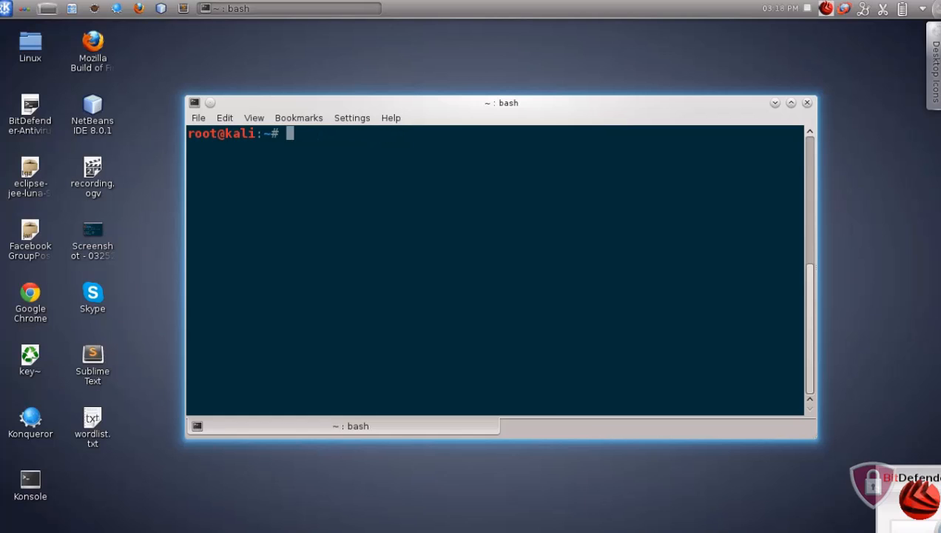
# Run ifconfig and highlight wlan0's hardware address 9c:ad:97:01:a2:3b.
pyautogui.write('ifconfig')
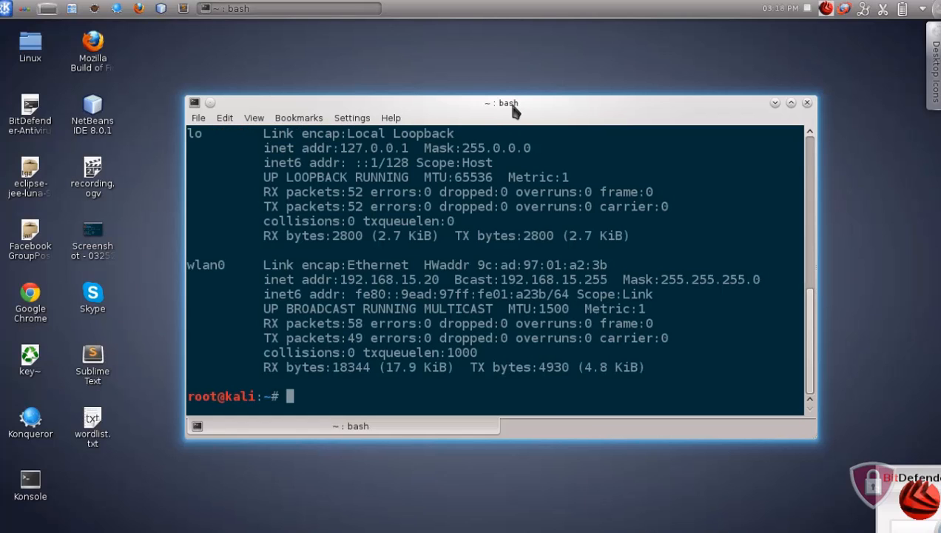
pyautogui.doubleClick(207, 265)
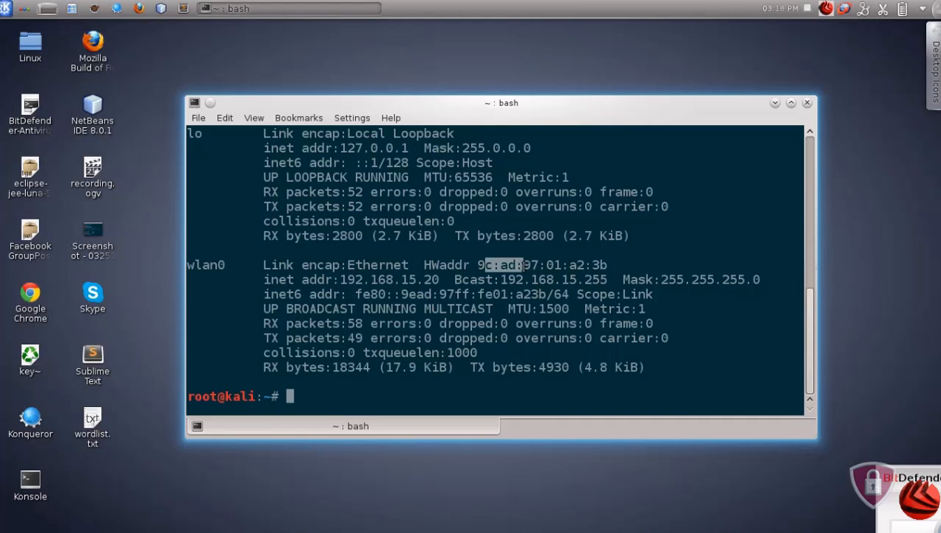
pyautogui.moveTo(520, 264); pyautogui.dragTo(605, 264)
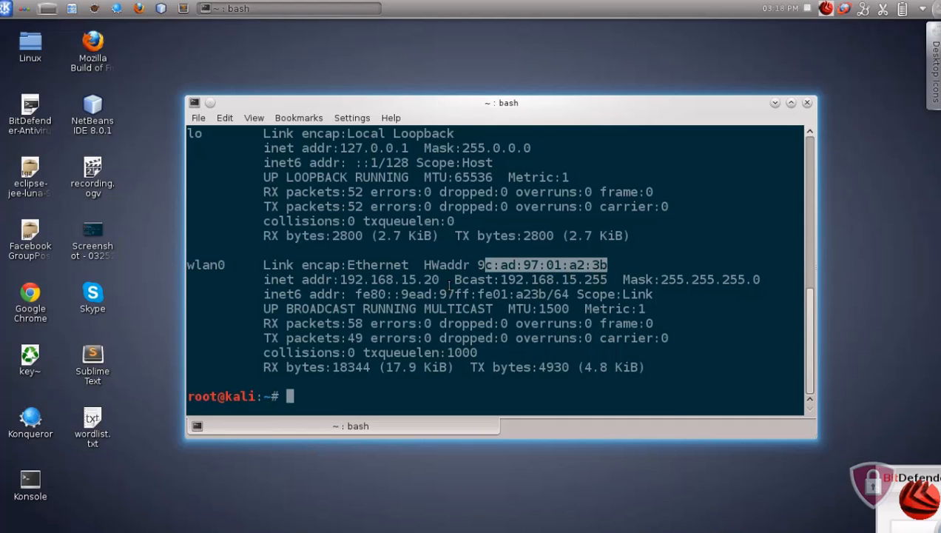
# View macchanger --help and run macchanger -r wlan0 for a random MAC.
pyautogui.write('macchanger --help')
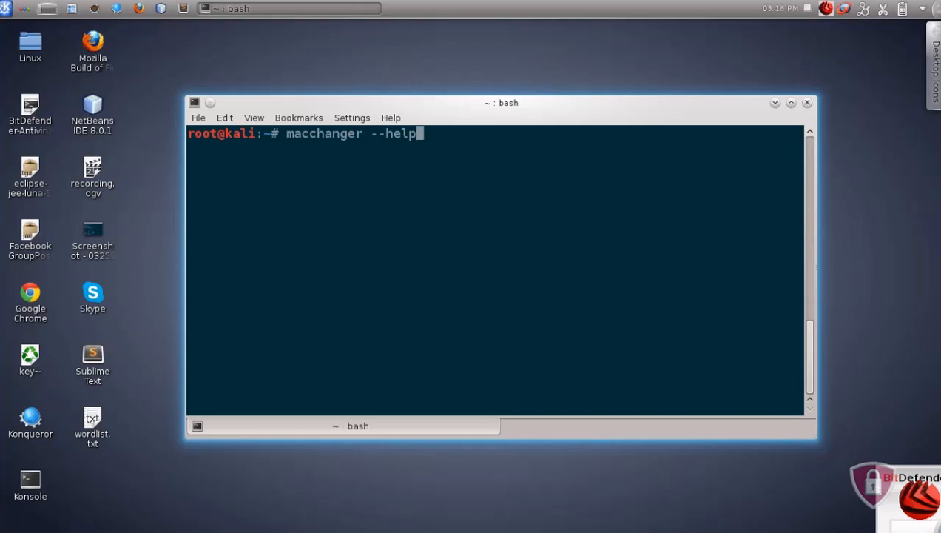
pyautogui.write('-r')
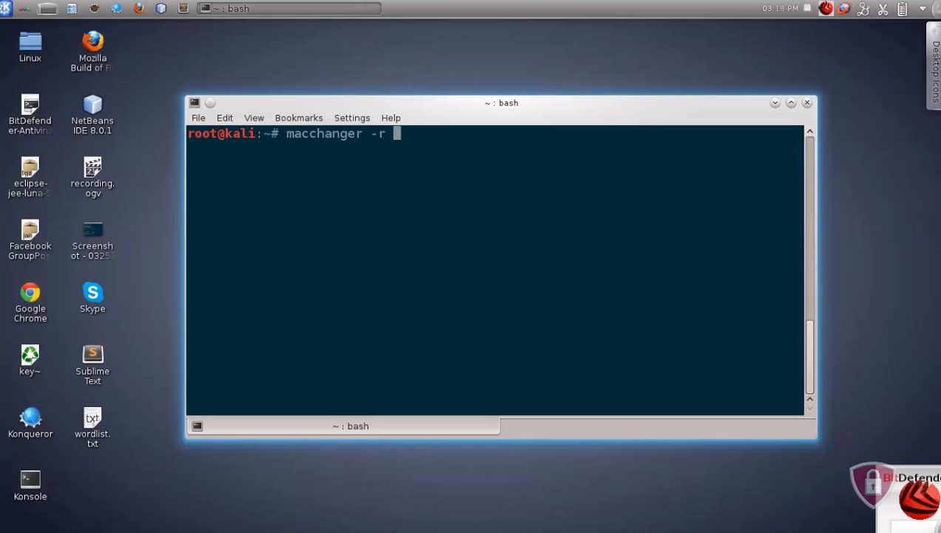
pyautogui.write('wlan0')
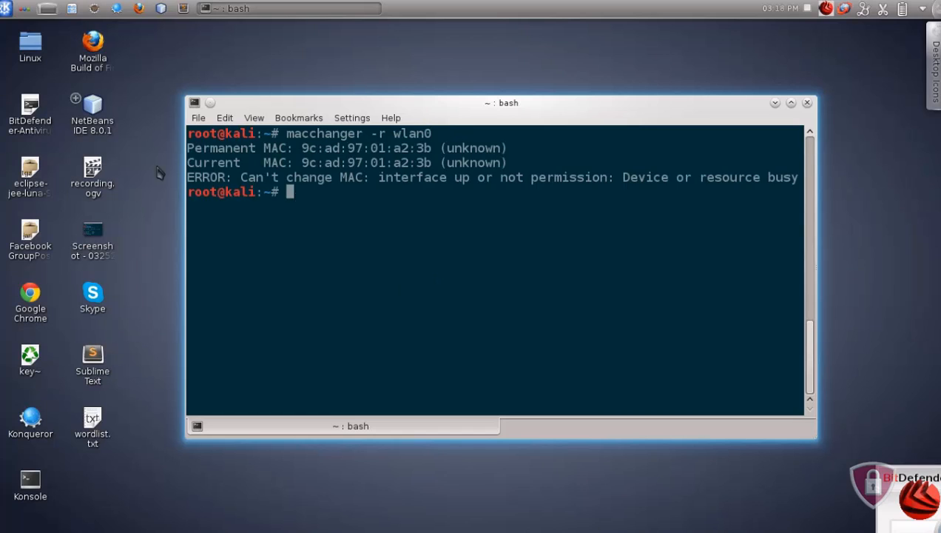
pyautogui.moveTo(240, 178); pyautogui.dragTo(785, 177)
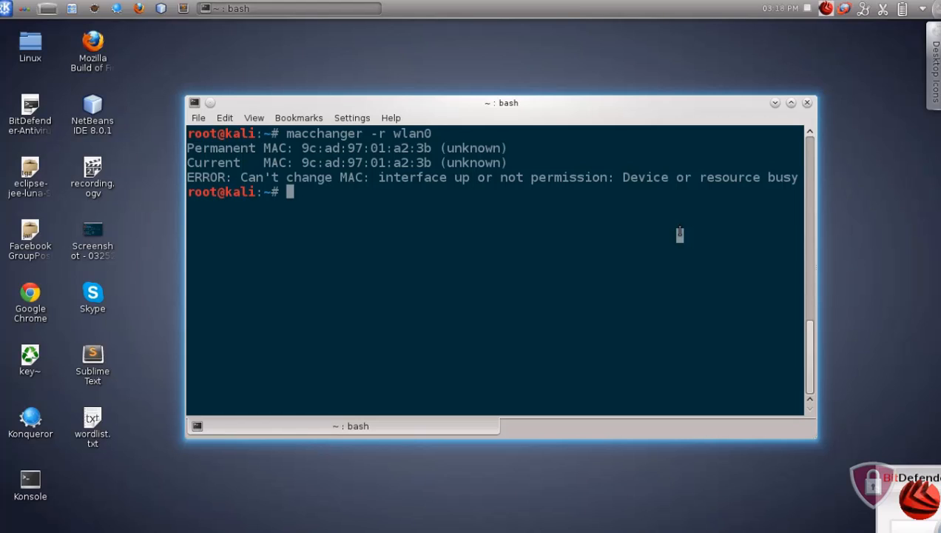
# Take wlan0 down with ifconfig wlan0 down so the MAC can be changed.
pyautogui.write('if')
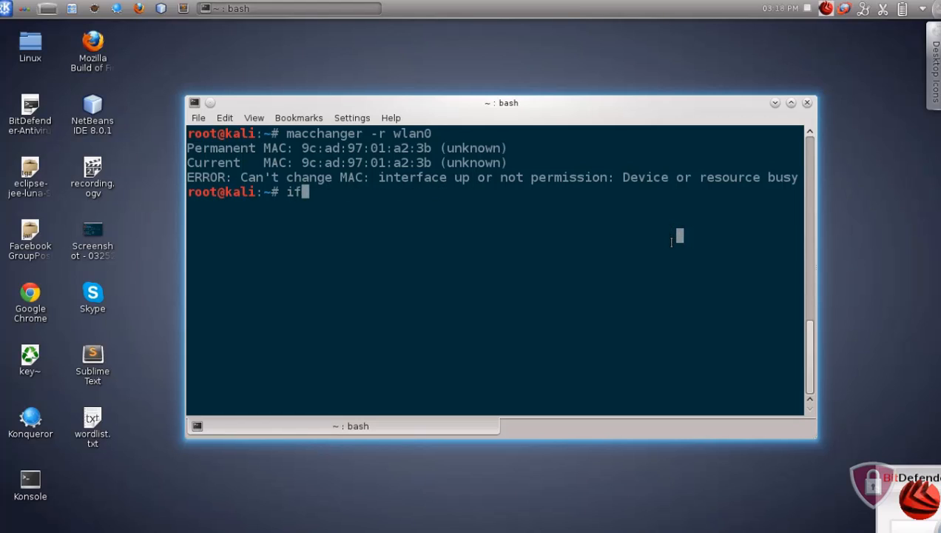
pyautogui.write('config')
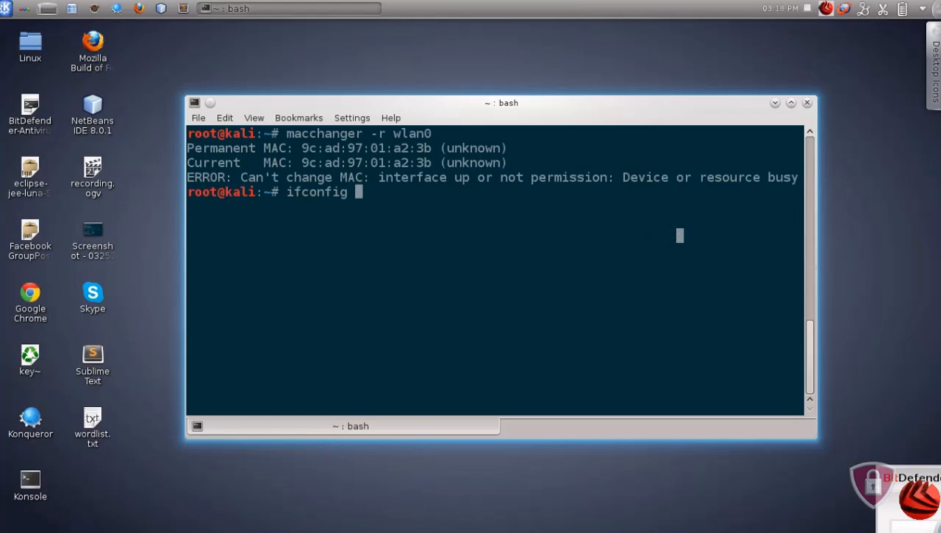
pyautogui.write('wlan-')
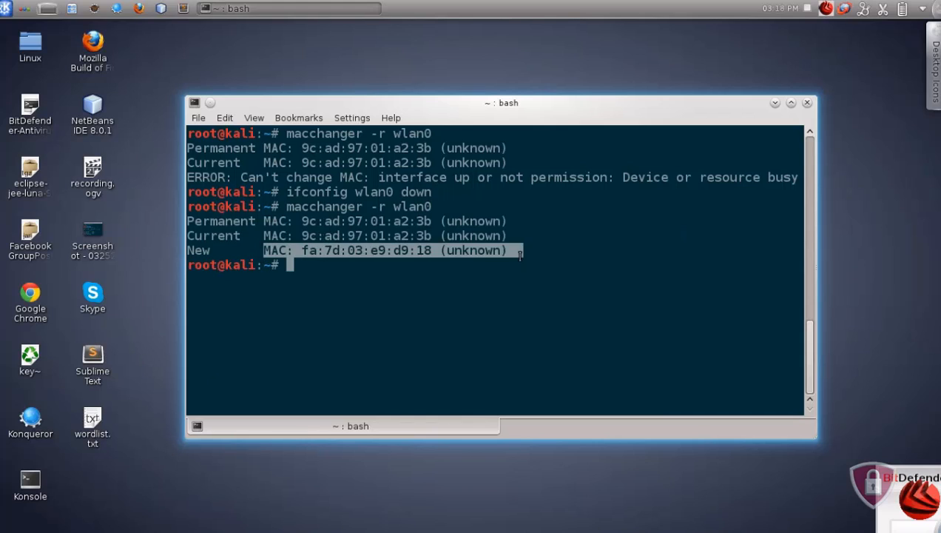
pyautogui.write('ifconfig wlan0 down')
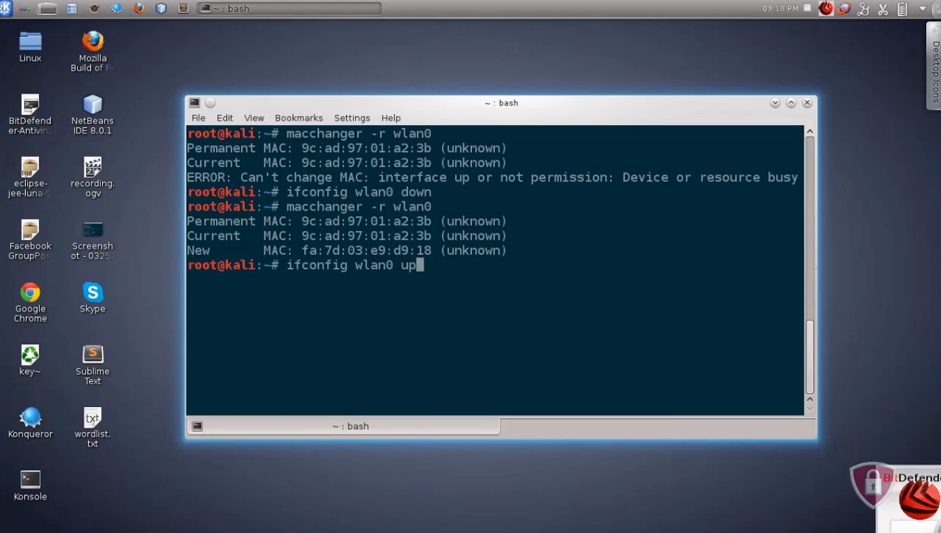
# Run ifconfig to confirm wlan0's new random MAC fa:7d:03:e9:d9:18.
pyautogui.write('if')
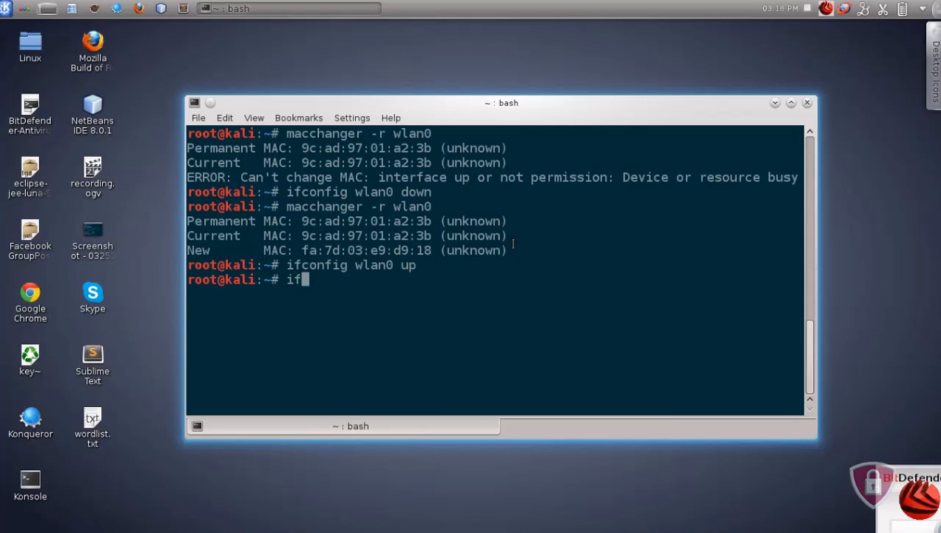
pyautogui.press('Return')
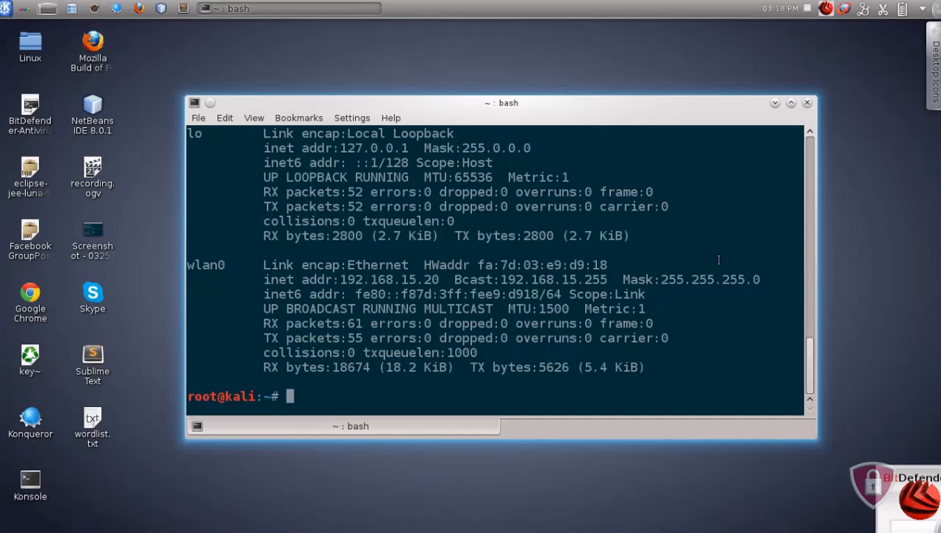
pyautogui.doubleClick(554, 264)
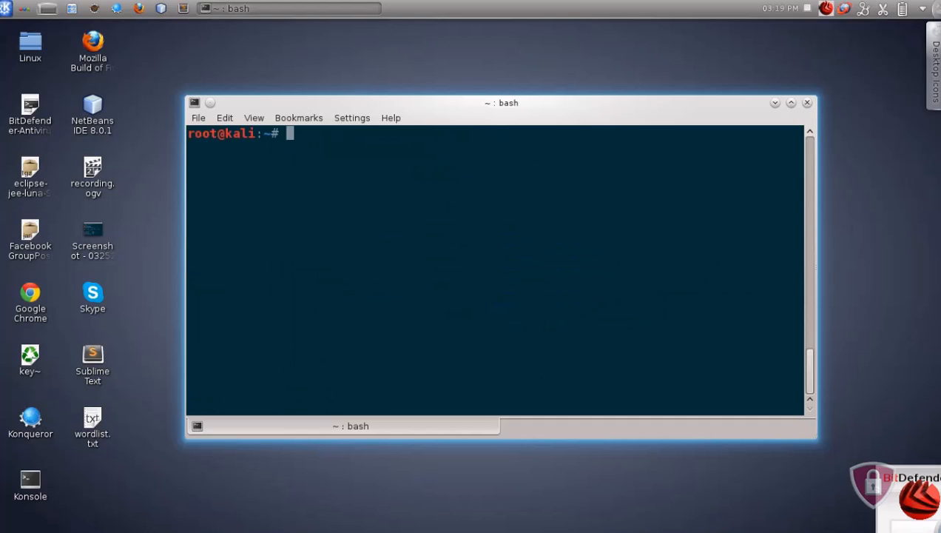
# Bring wlan0 up and run macchanger -s wlan0, marking the permanent MAC line.
pyautogui.write('ifconfig wlan0 up')
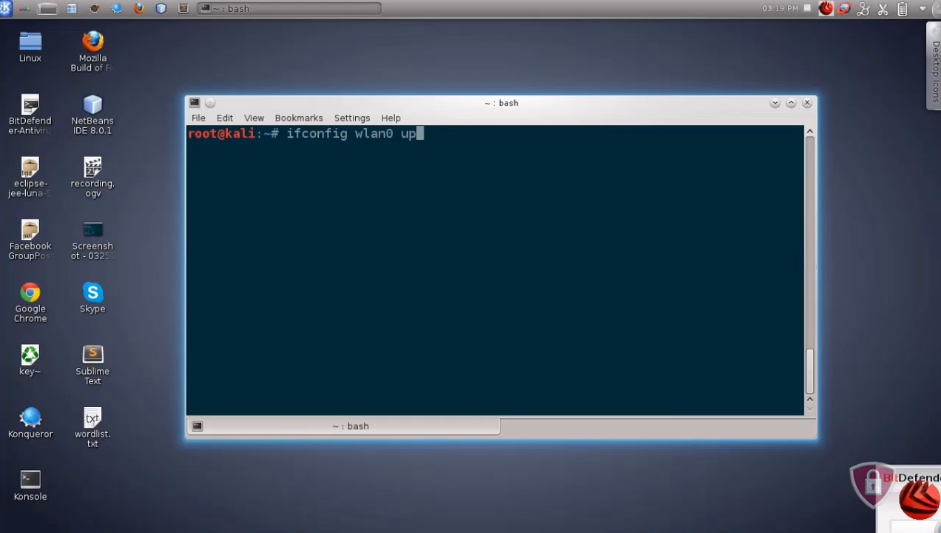
pyautogui.write('macchanger -s')
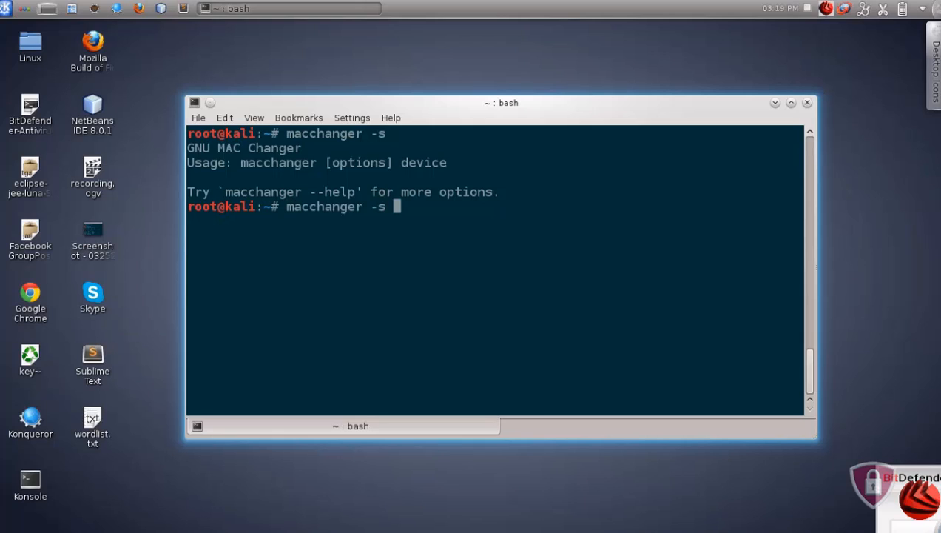
pyautogui.write('wlan0')
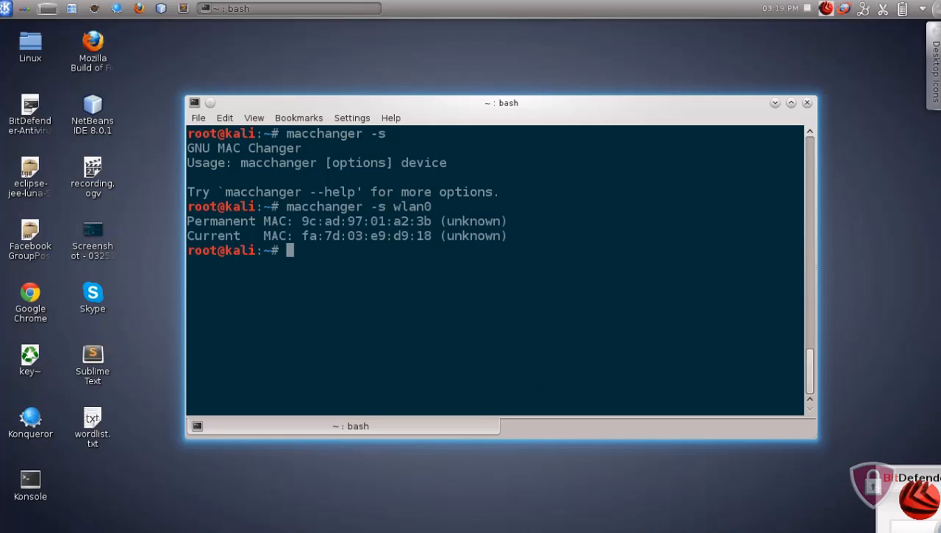
pyautogui.moveTo(188, 221); pyautogui.dragTo(515, 220)
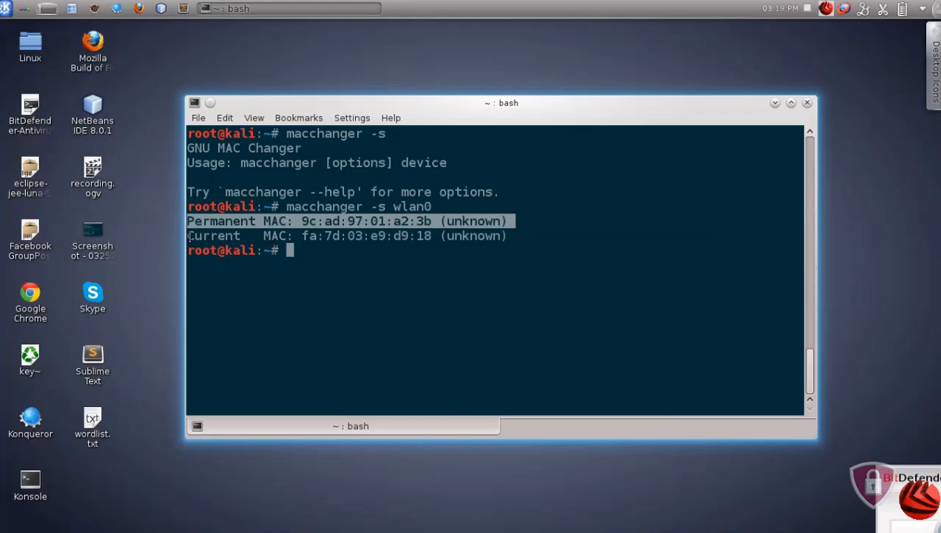
# Clear the Konsole screen back to an empty prompt.
pyautogui.write('cle')
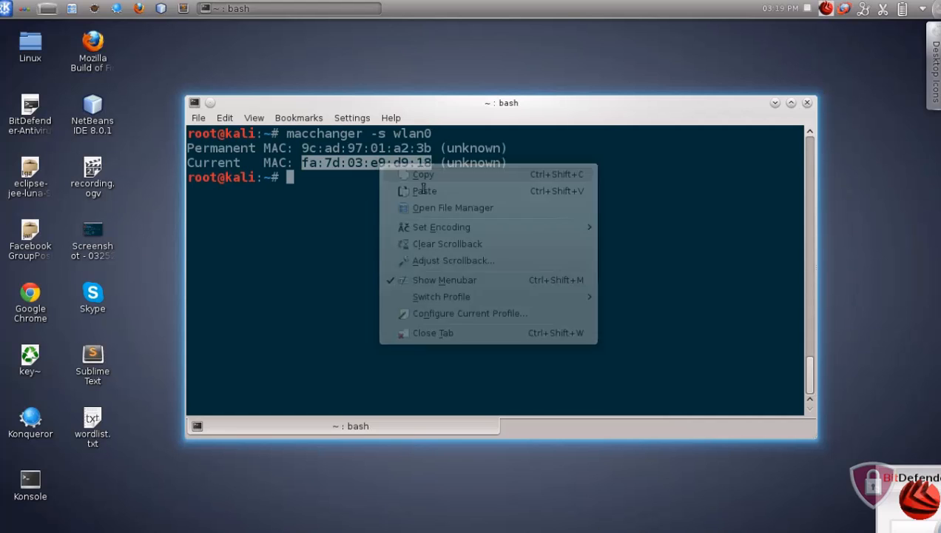
pyautogui.write('clear')
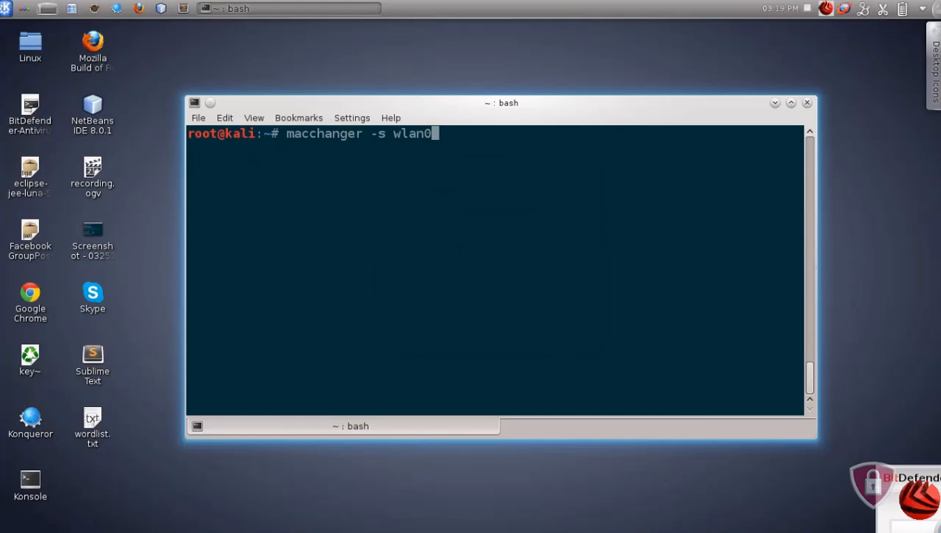
# Run macchanger -m fa:fa:0f:e9:d9:18 wlan0 and get the device-busy error.
pyautogui.press('BackSpace')
pyautogui.write('m')
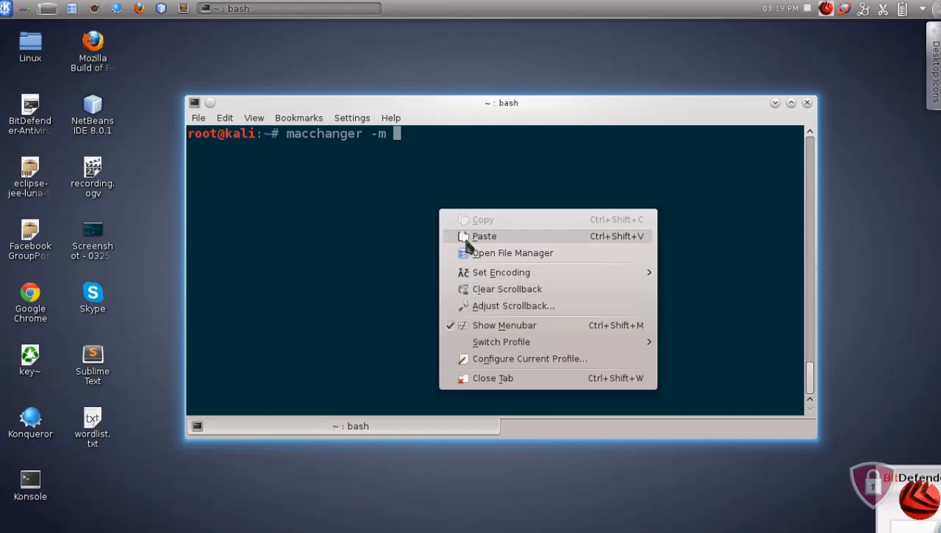
pyautogui.click(484, 235)
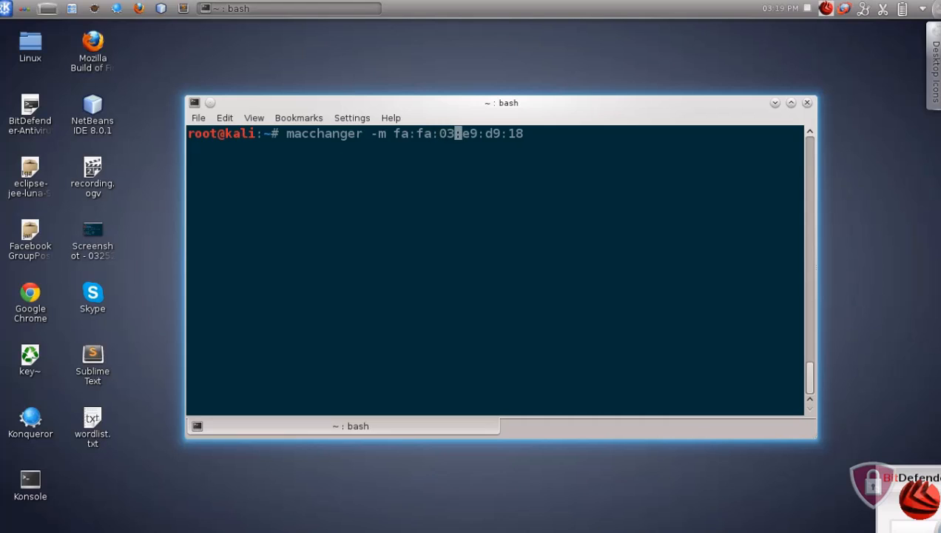
pyautogui.press('Return')
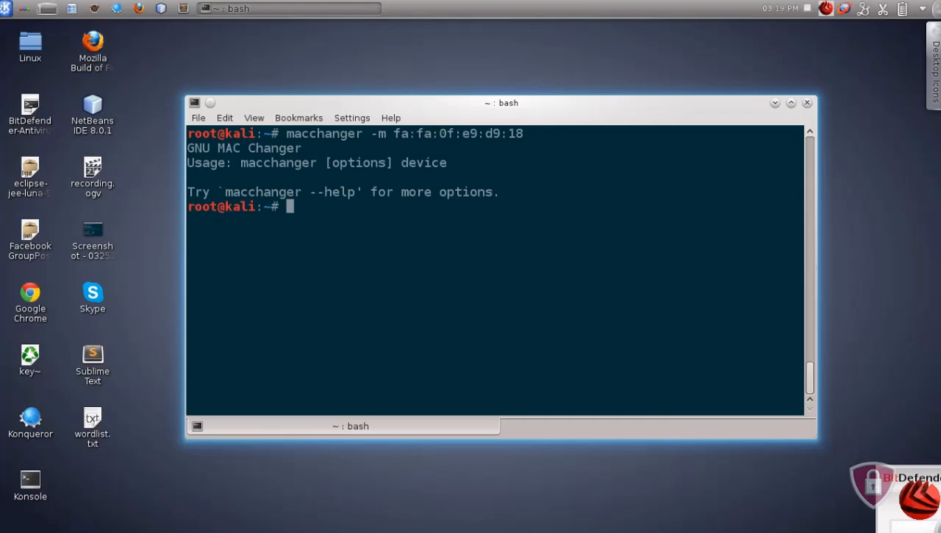
pyautogui.write('macchanger -m fa:fa:0f:e9:d9:18 wlan0')
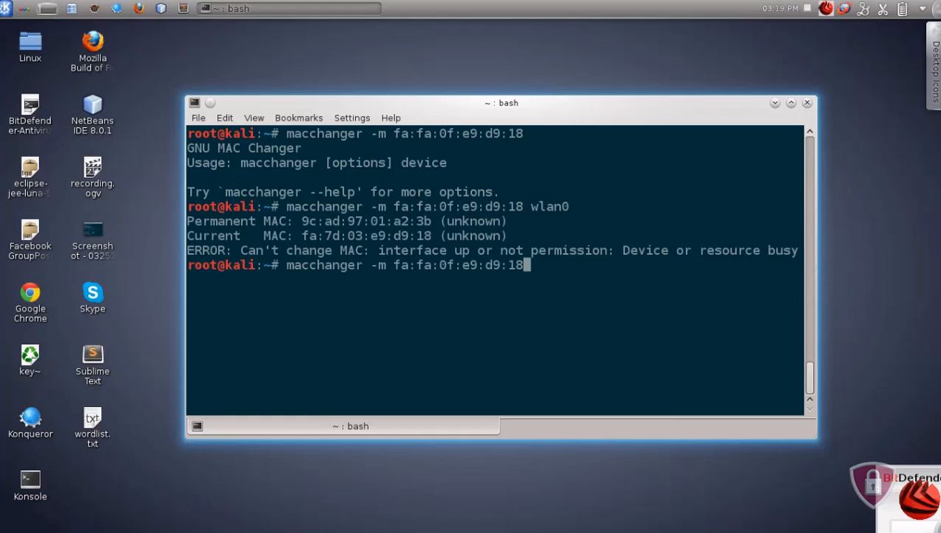
# Start the ifconfig command to take wlan0 down.
pyautogui.write('wlan')
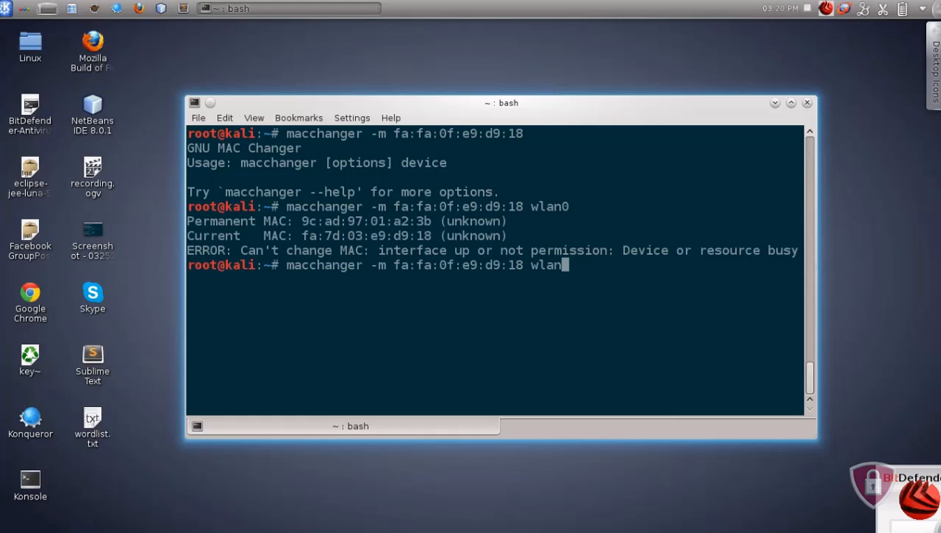
pyautogui.write('ifnc')
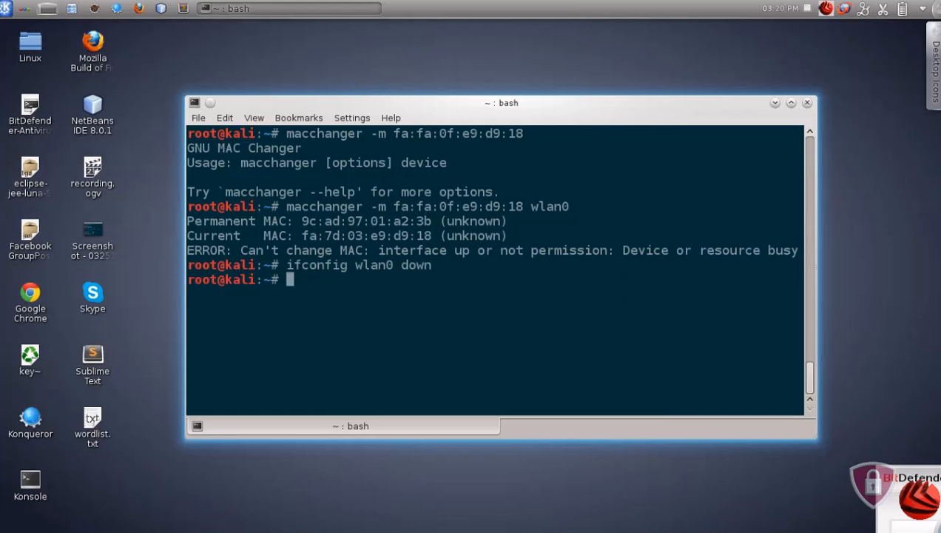
# Take wlan0 down, set its MAC to fa:fa:0f:e9:d9:18 with macchanger -m, and clear.
pyautogui.write('ifconfig wlan0 down')
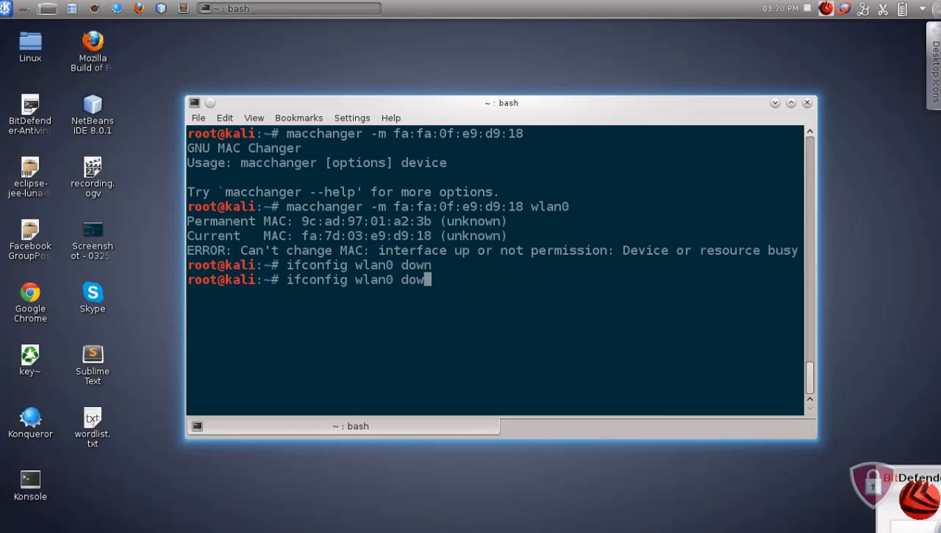
pyautogui.write('macchanger -m fa:fa:0f:e9:d9:18 wlan0')
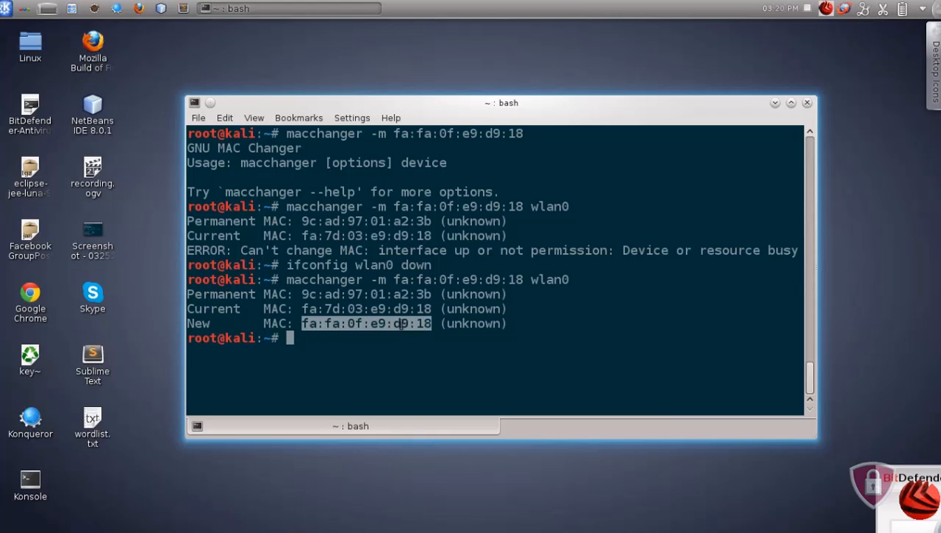
pyautogui.write('clear')
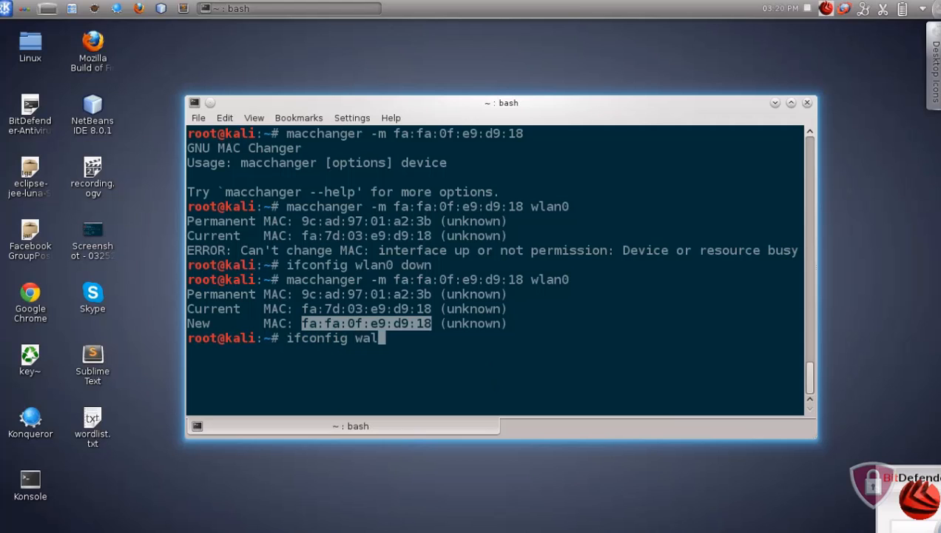
# Begin typing the next ifconfig command, erasing mistyped characters.
pyautogui.write('n0 up')
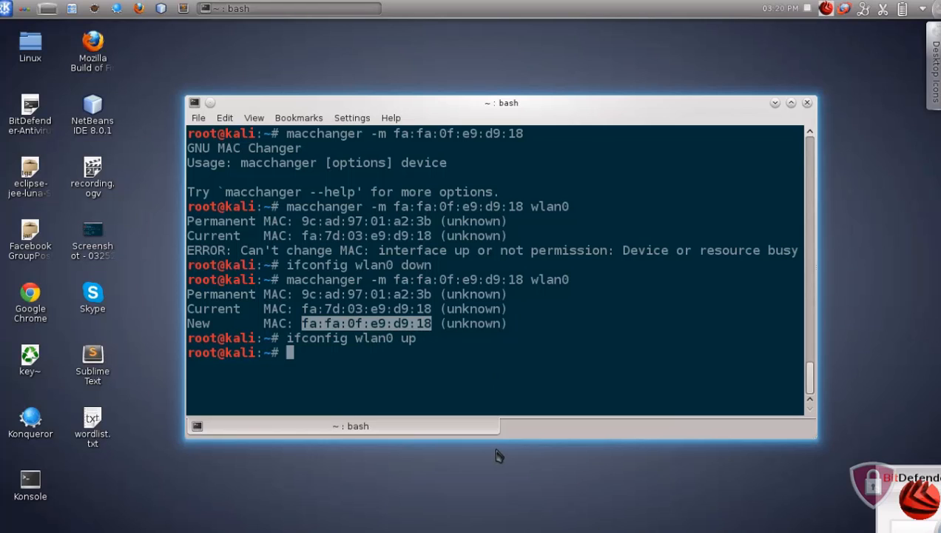
pyautogui.write('ficn')
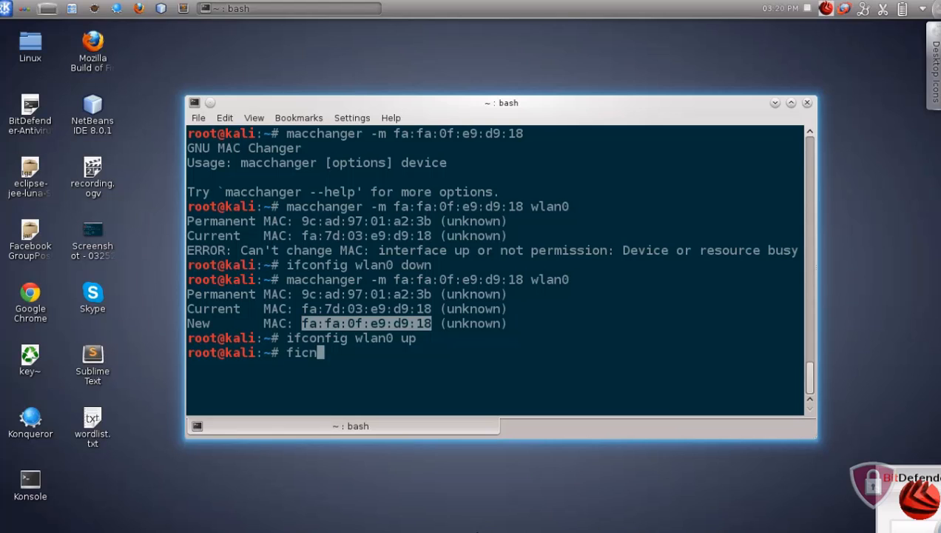
pyautogui.press('BackSpace')
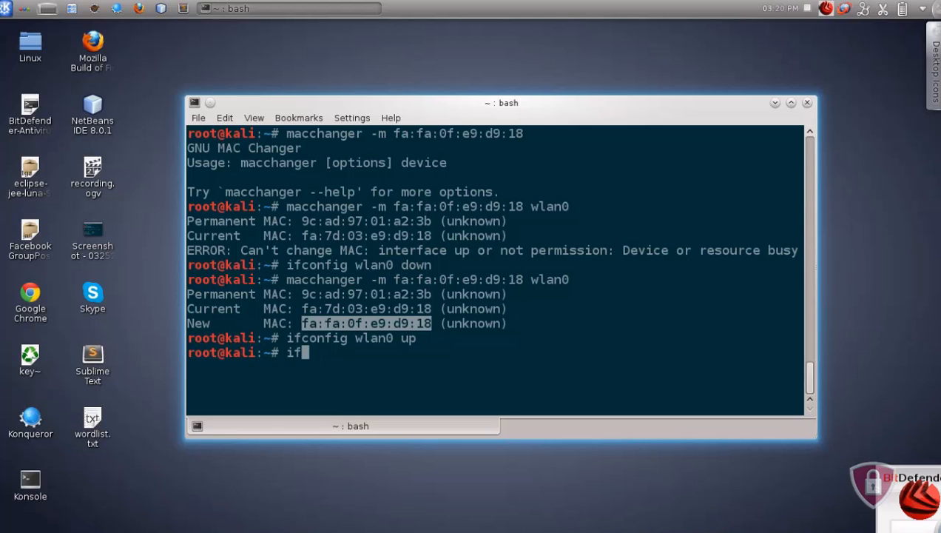